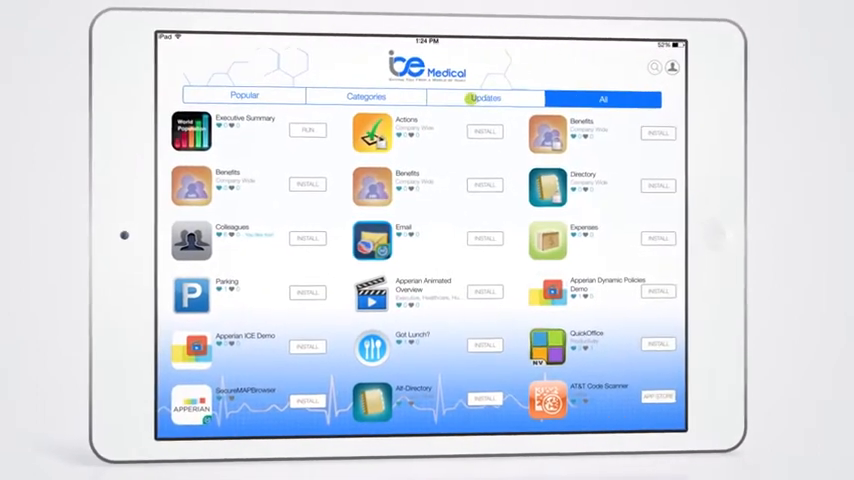
# Step: Browse the catalog's Categories and Popular lists and view the Colleagues app's details
pyautogui.click(362, 96)
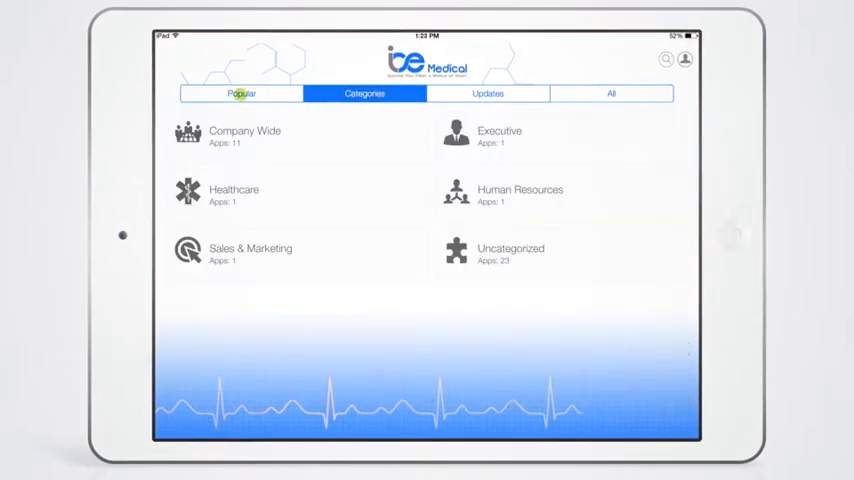
pyautogui.click(240, 92)
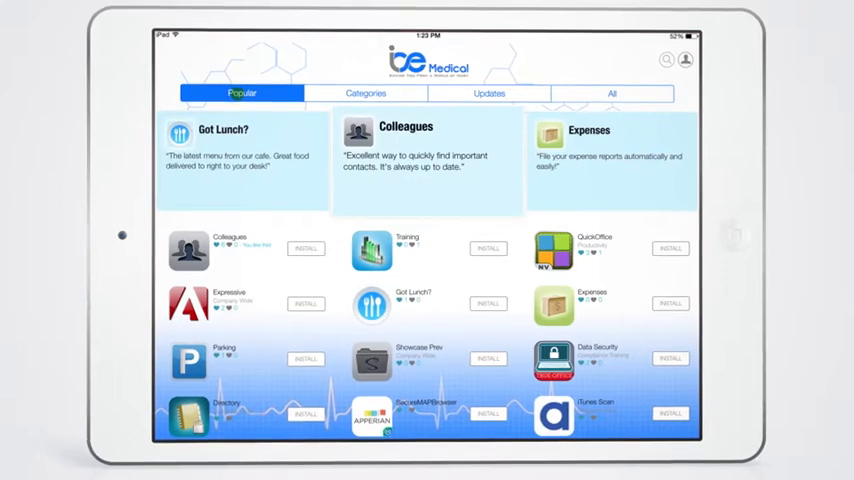
pyautogui.click(186, 250)
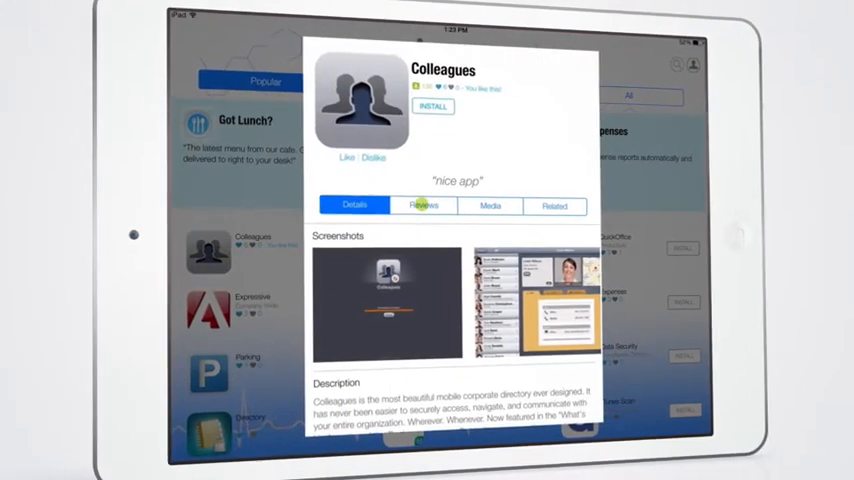
pyautogui.click(420, 204)
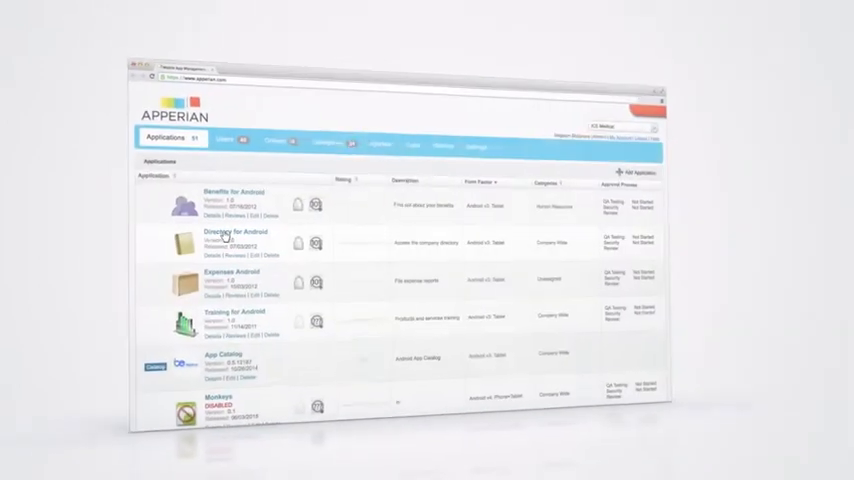
# Step: View the Directory app's details, reviews and applied policies, then start adding a new application
pyautogui.click(214, 236)
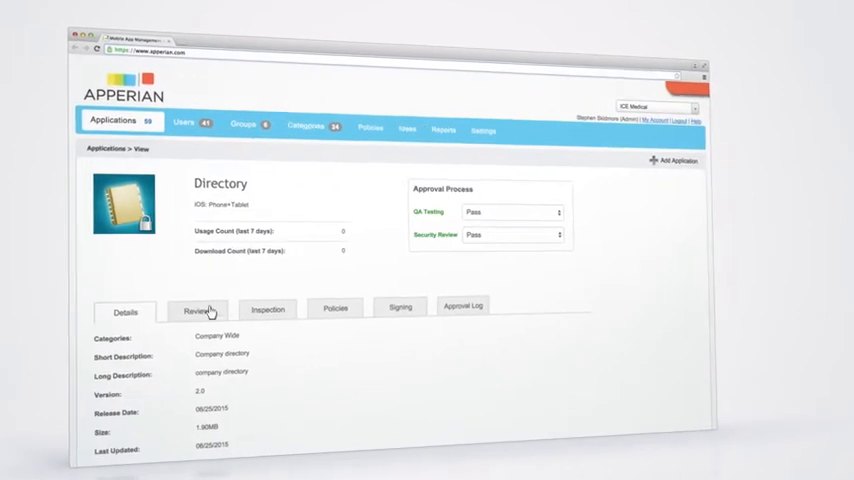
pyautogui.click(196, 312)
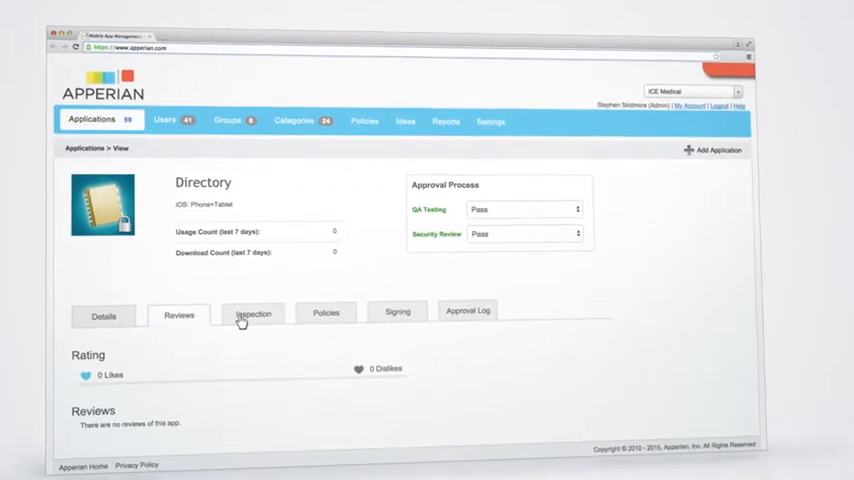
pyautogui.click(324, 312)
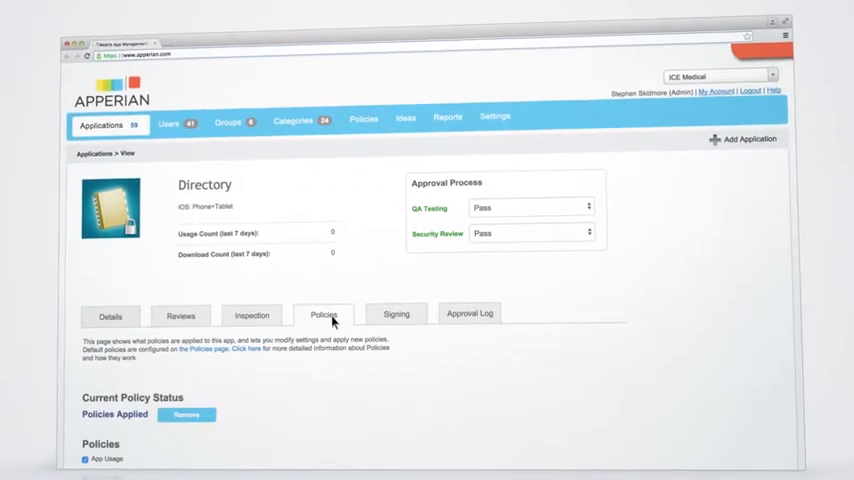
pyautogui.click(396, 312)
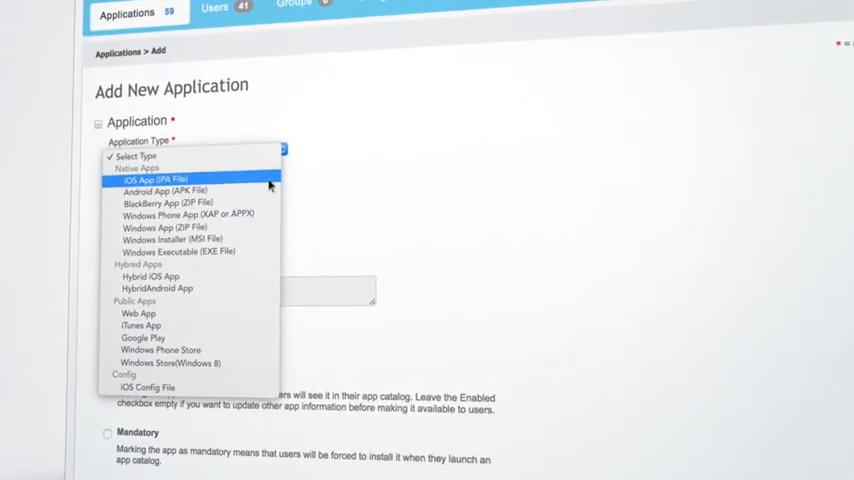
# Step: Add a new iOS App (IPA File) application by uploading Directory.ipa and confirming it
pyautogui.click(160, 180)
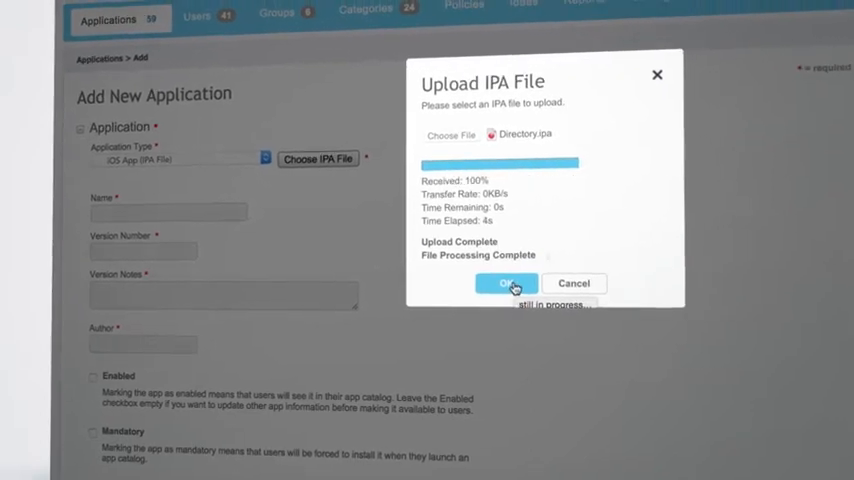
pyautogui.click(508, 284)
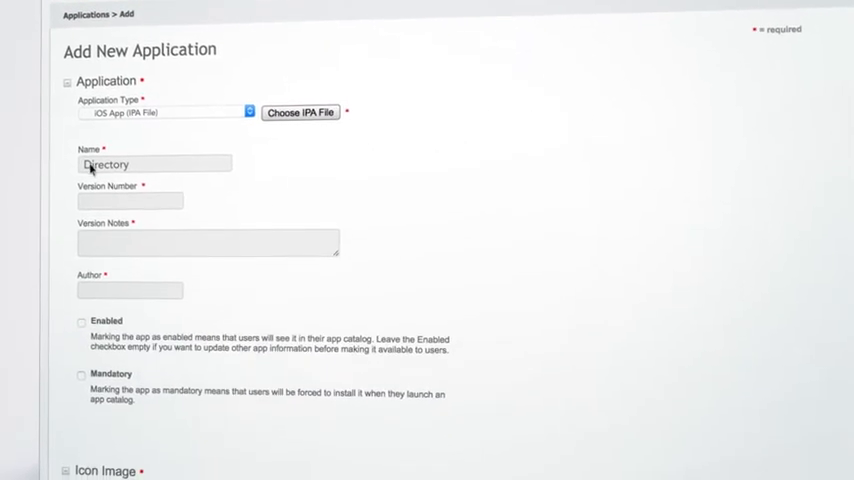
pyautogui.scroll(-3)
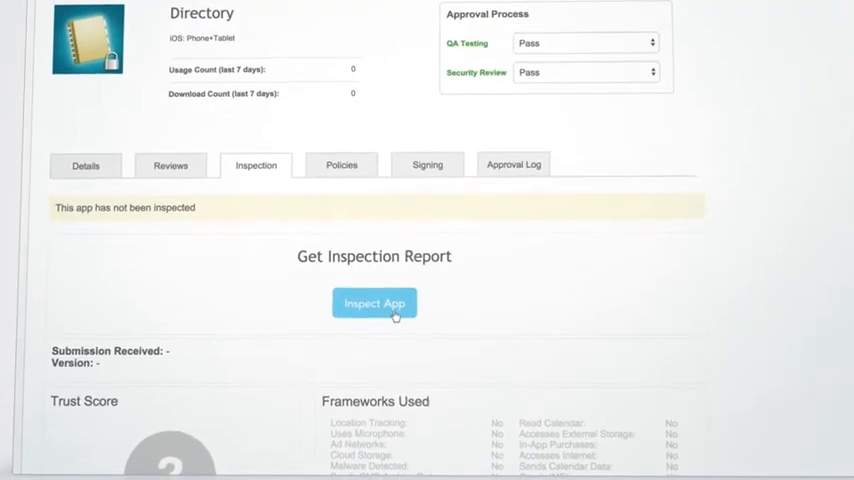
# Step: Request an inspection report for the uninspected Directory app
pyautogui.click(372, 304)
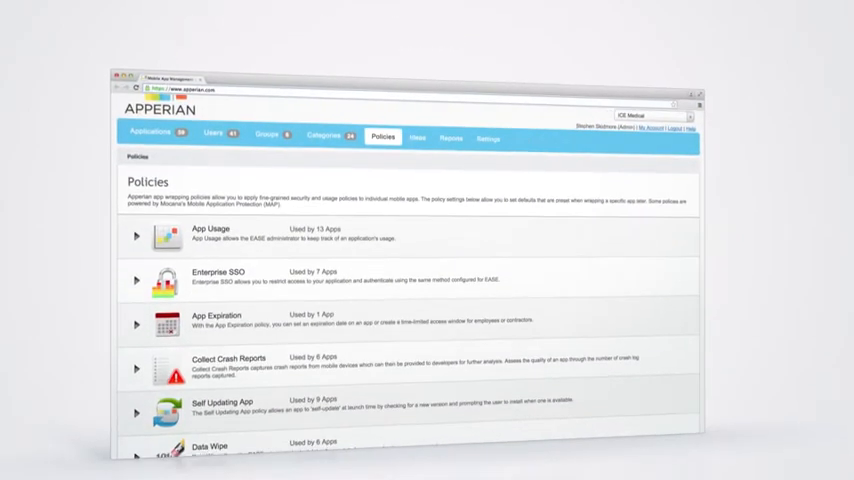
# Step: Scroll through the policy list from App Usage down to Copy-Paste Protection
pyautogui.scroll(-3)
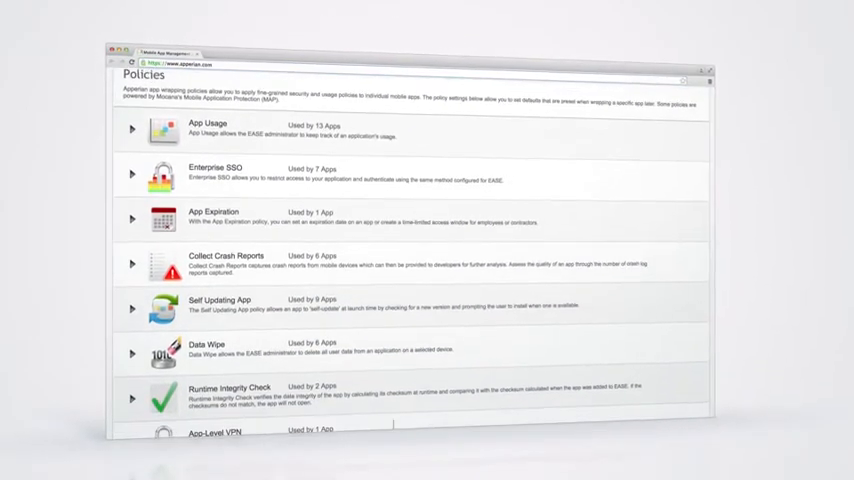
pyautogui.scroll(-3)
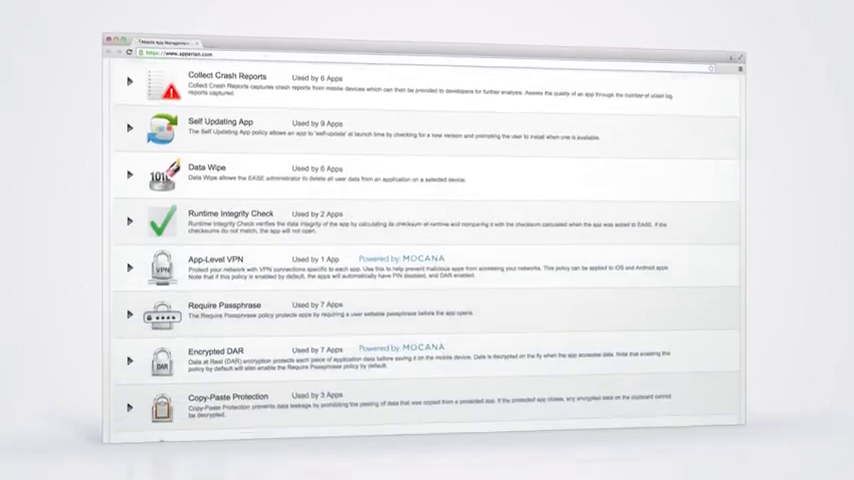
pyautogui.scroll(-3)
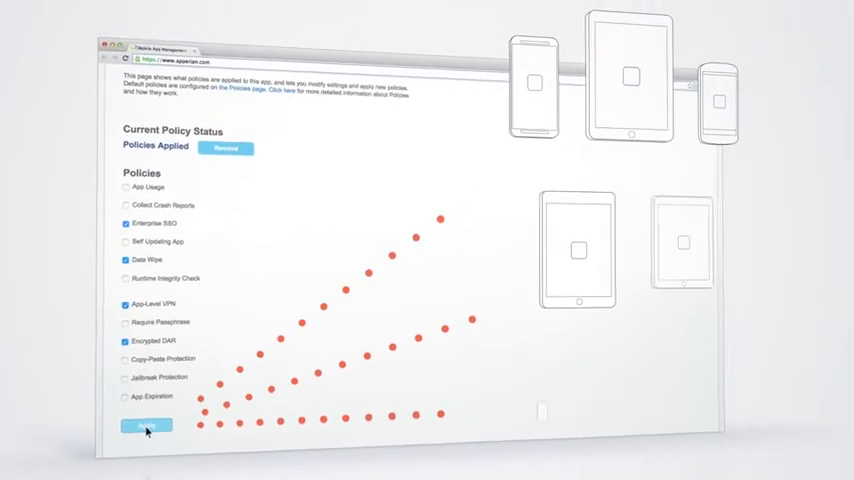
# Step: Enable Self Updating App, Runtime Integrity Check, Copy-Paste Protection and Jailbreak Protection for the app
pyautogui.click(140, 428)
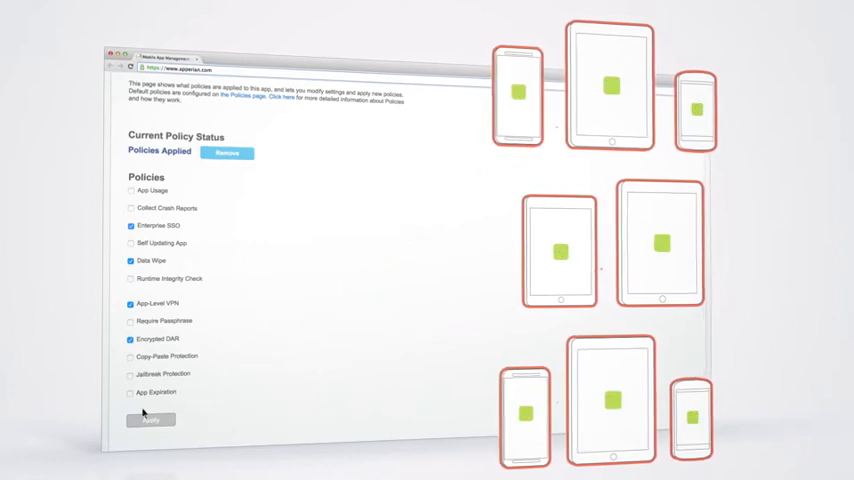
pyautogui.click(148, 418)
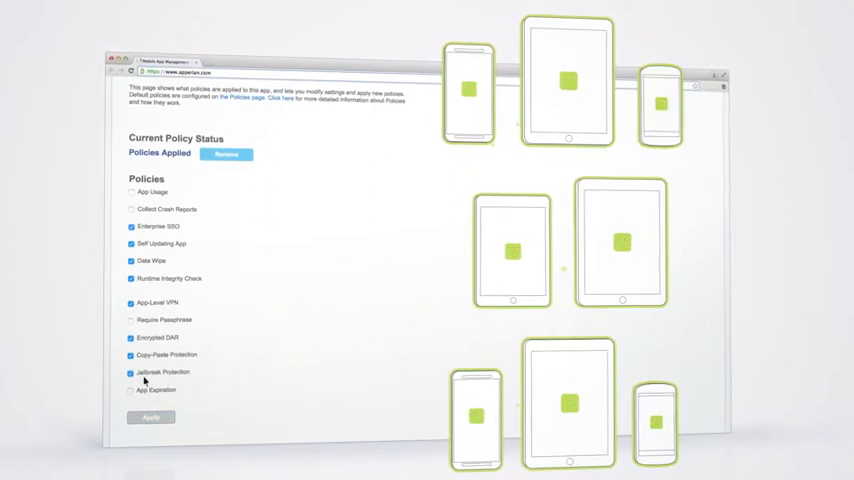
pyautogui.click(150, 416)
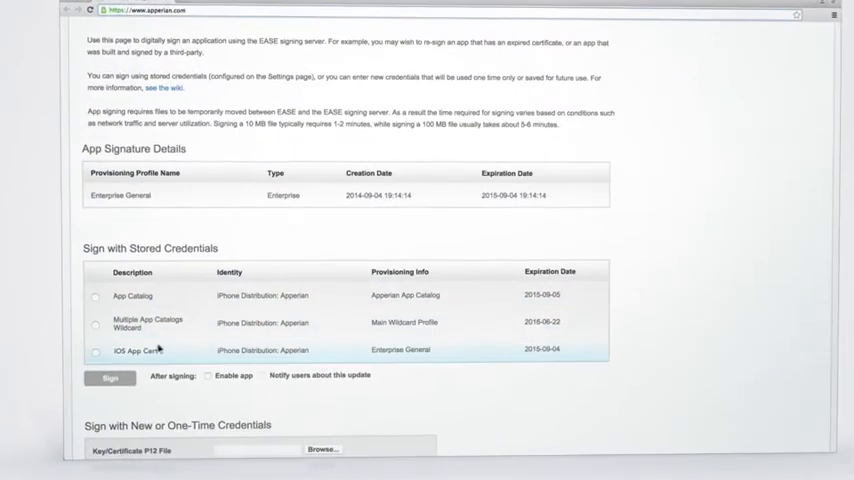
# Step: Sign the app with the stored iOS App Cert credential, enabled after signing
pyautogui.click(78, 350)
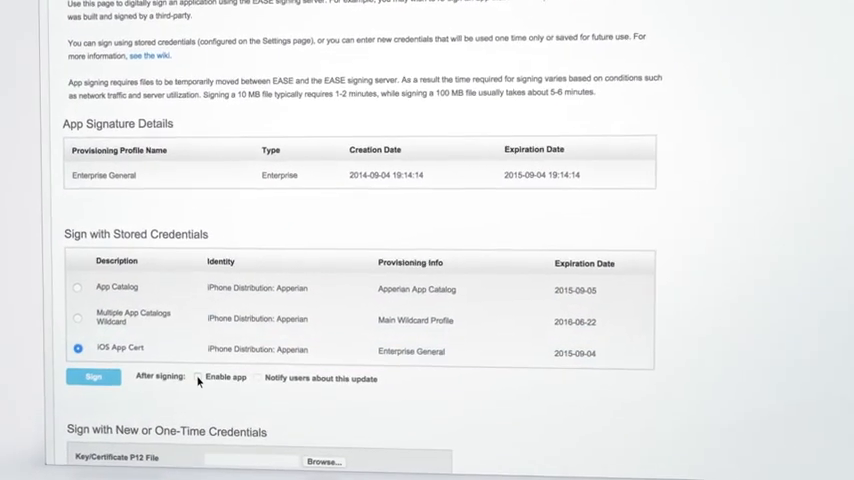
pyautogui.click(90, 380)
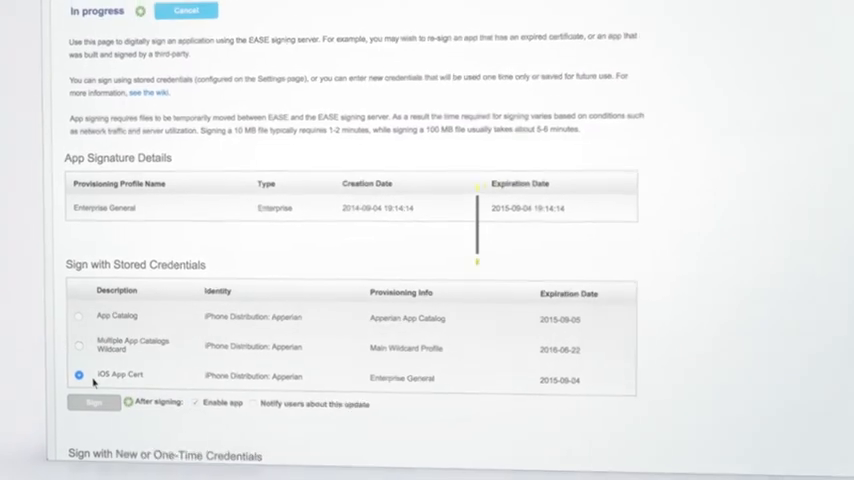
pyautogui.click(92, 404)
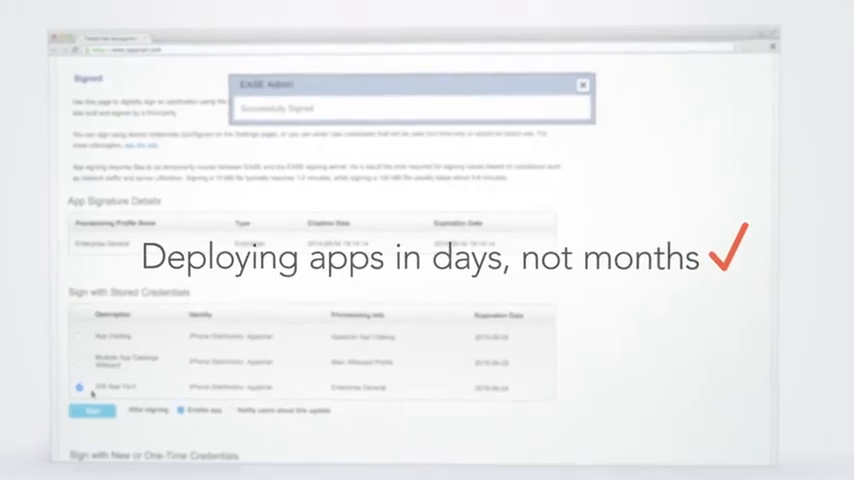